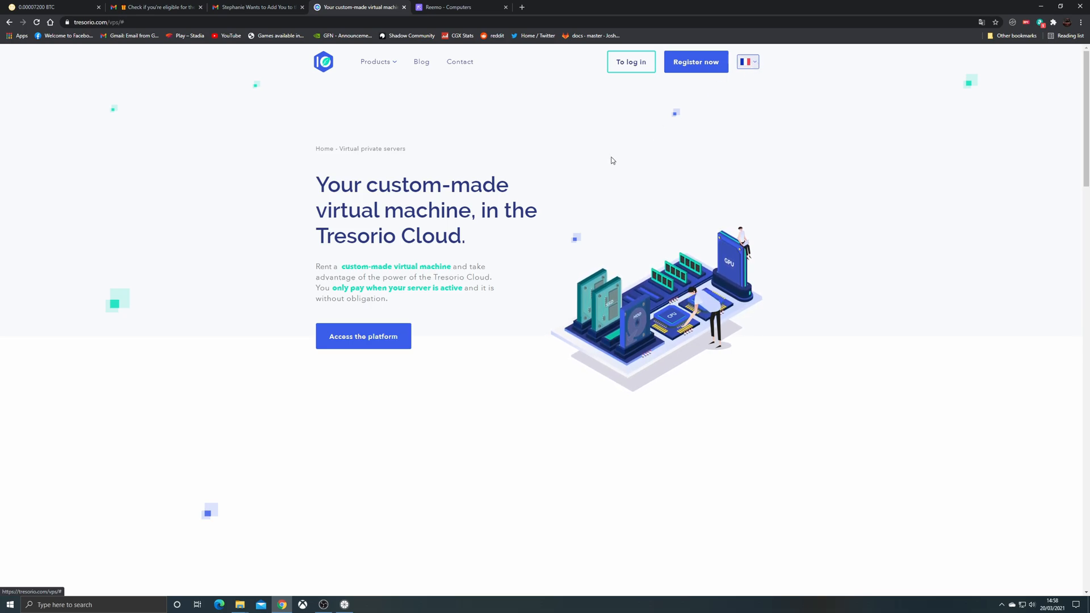
- Scroll to the price estimator and settle the vCPU slider around 12 after trying the maximum
{"action": "scroll", "scroll_direction": "down", "scroll_amount": 3}
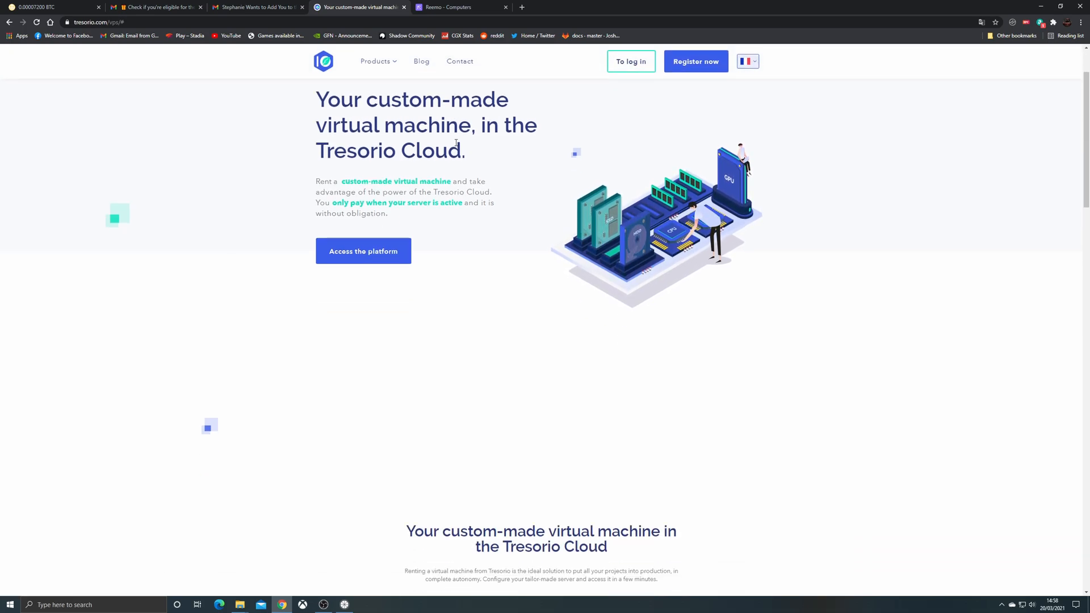
{"action": "scroll", "scroll_direction": "down", "scroll_amount": 3}
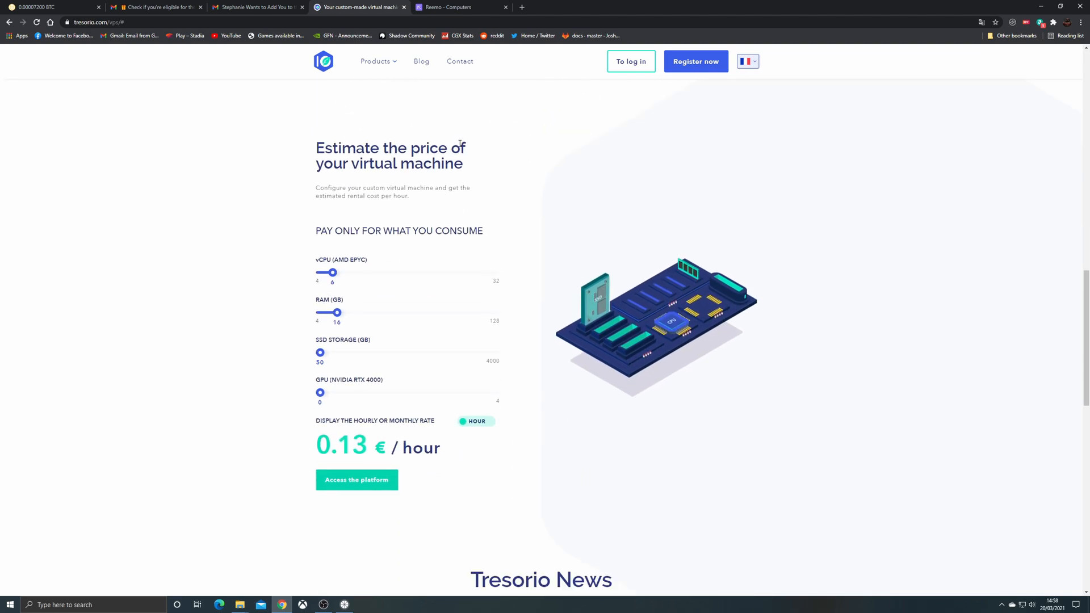
{"action": "left_click_drag", "start_coordinate": [333, 272], "coordinate": [377, 229]}
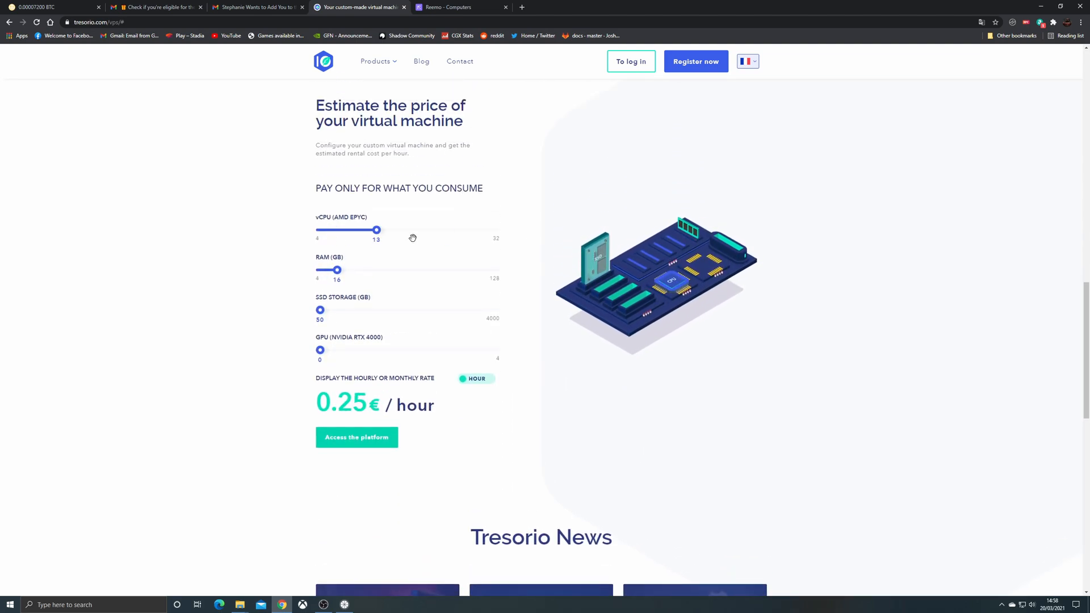
{"action": "left_click_drag", "start_coordinate": [376, 229], "coordinate": [495, 229]}
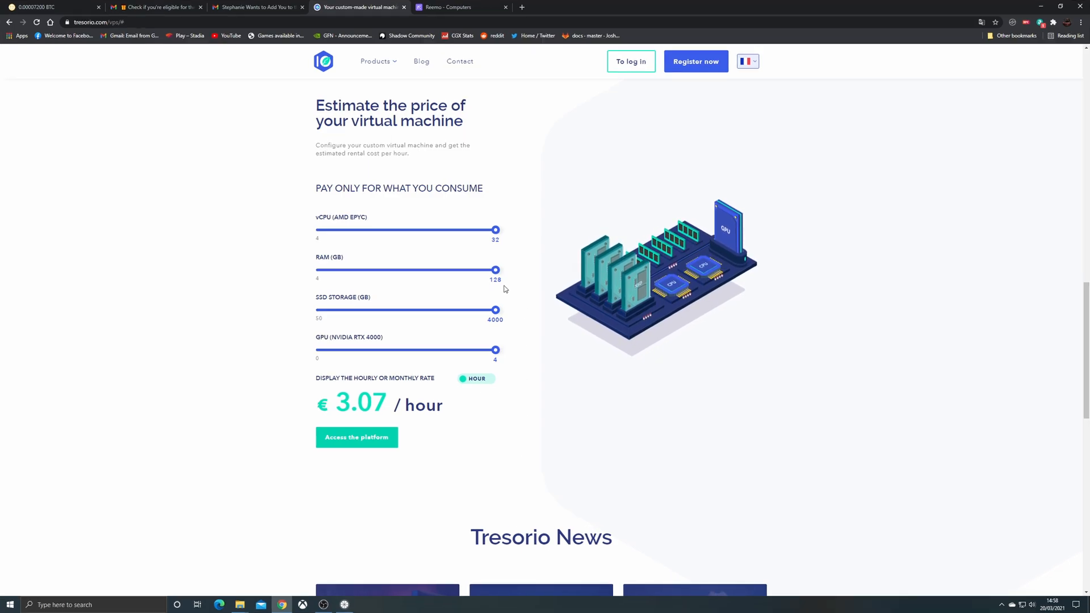
{"action": "left_click_drag", "start_coordinate": [495, 230], "coordinate": [383, 230]}
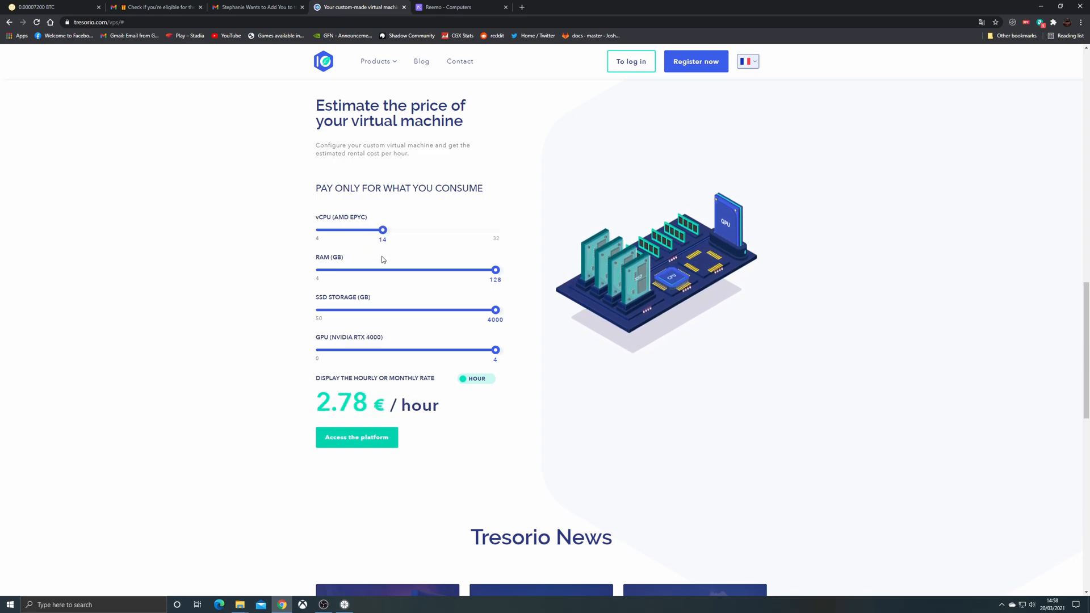
- Set RAM to 32 GB, SSD storage to 500 GB and GPU count to 1, estimating 0.77 €/hour
{"action": "left_click_drag", "start_coordinate": [496, 271], "coordinate": [376, 271]}
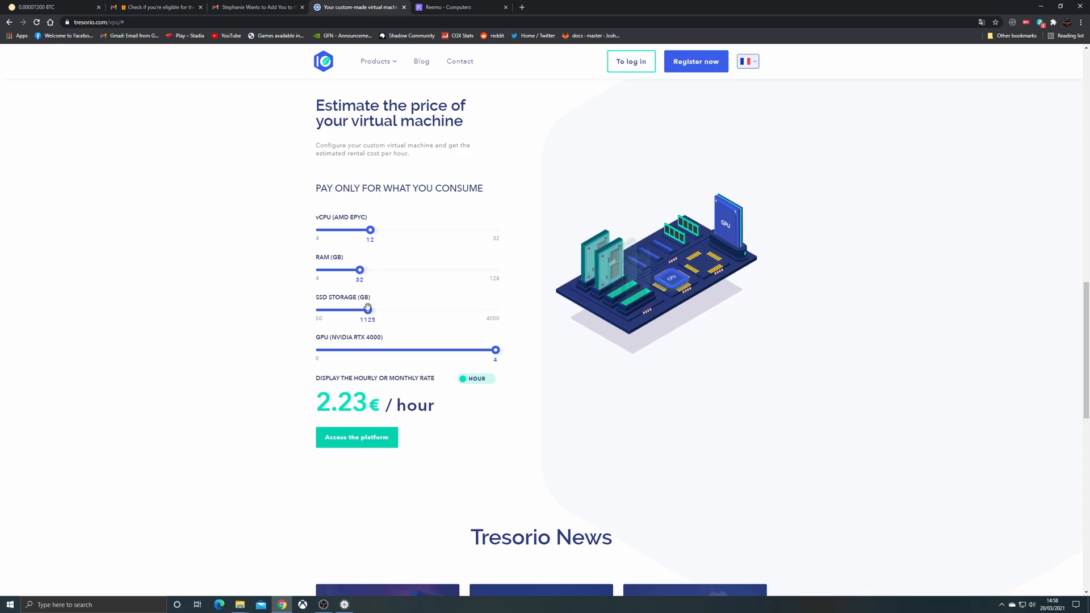
{"action": "left_click_drag", "start_coordinate": [366, 309], "coordinate": [337, 309]}
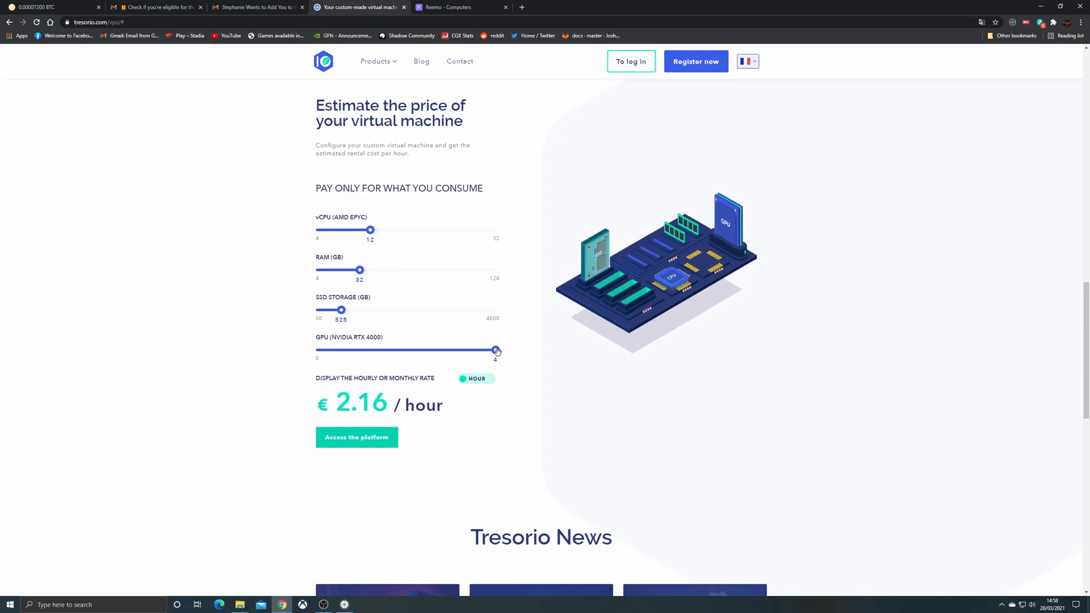
{"action": "left_click_drag", "start_coordinate": [495, 351], "coordinate": [363, 351]}
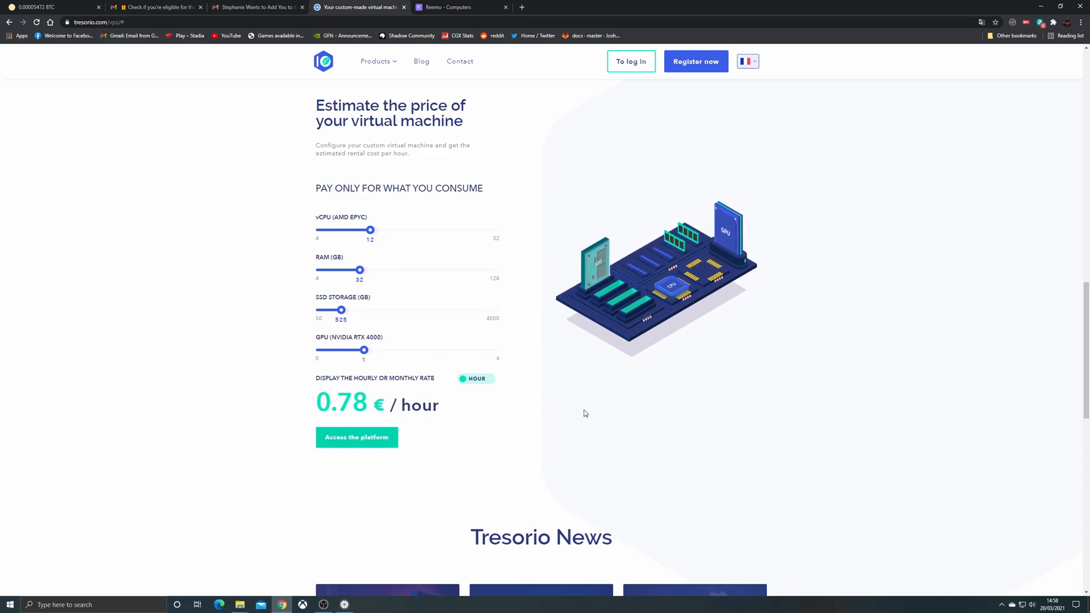
{"action": "left_click_drag", "start_coordinate": [341, 309], "coordinate": [339, 309]}
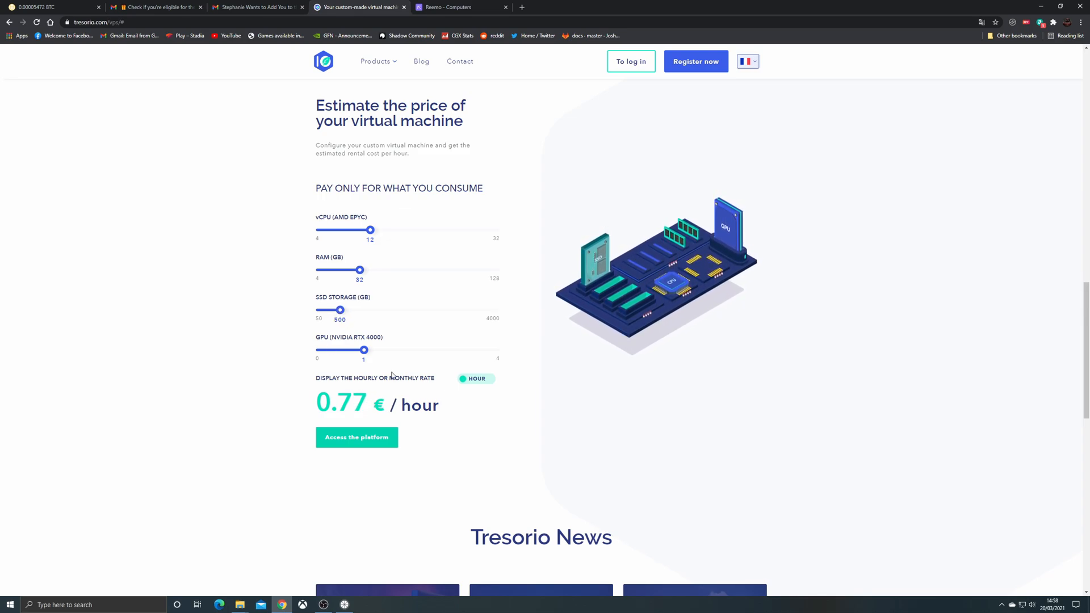
{"action": "mouse_move", "coordinate": [584, 424]}
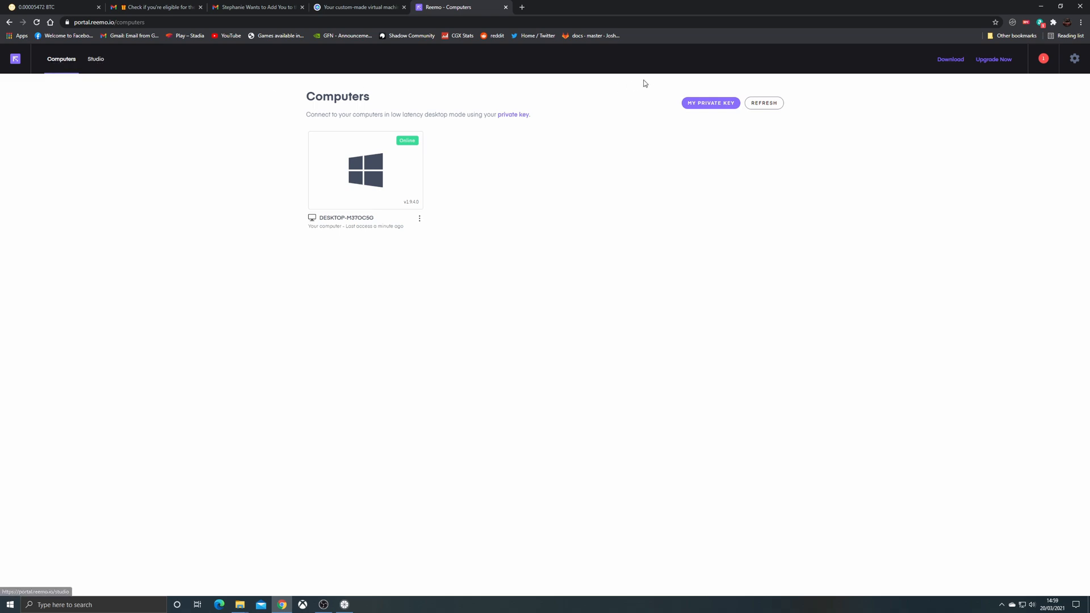
{"action": "mouse_move", "coordinate": [362, 157]}
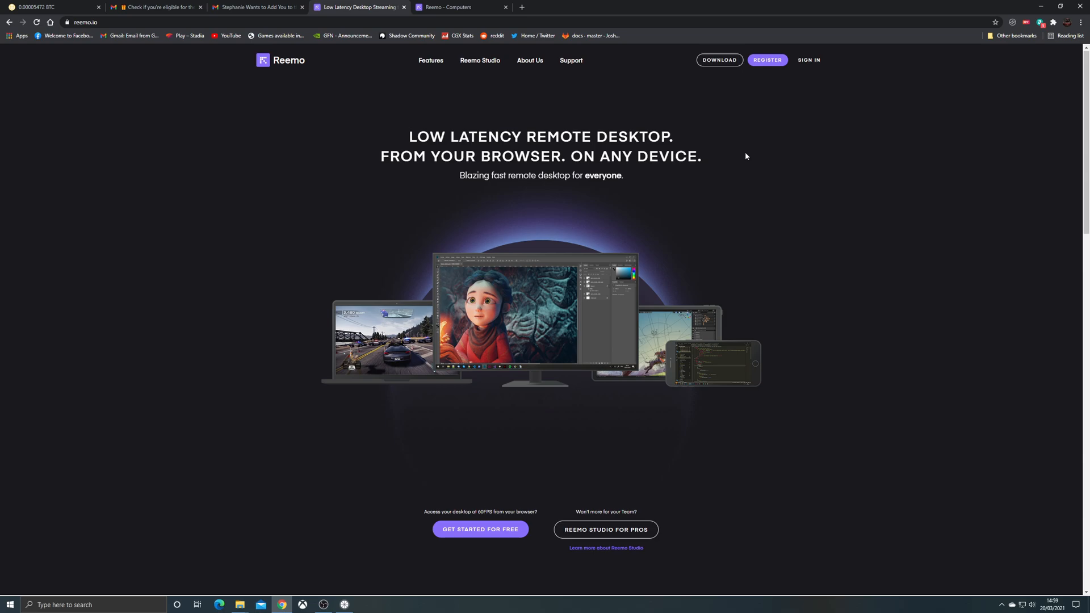
- Scroll down through the feature sections of the Reemo homepage
{"action": "scroll", "scroll_direction": "down", "scroll_amount": 3}
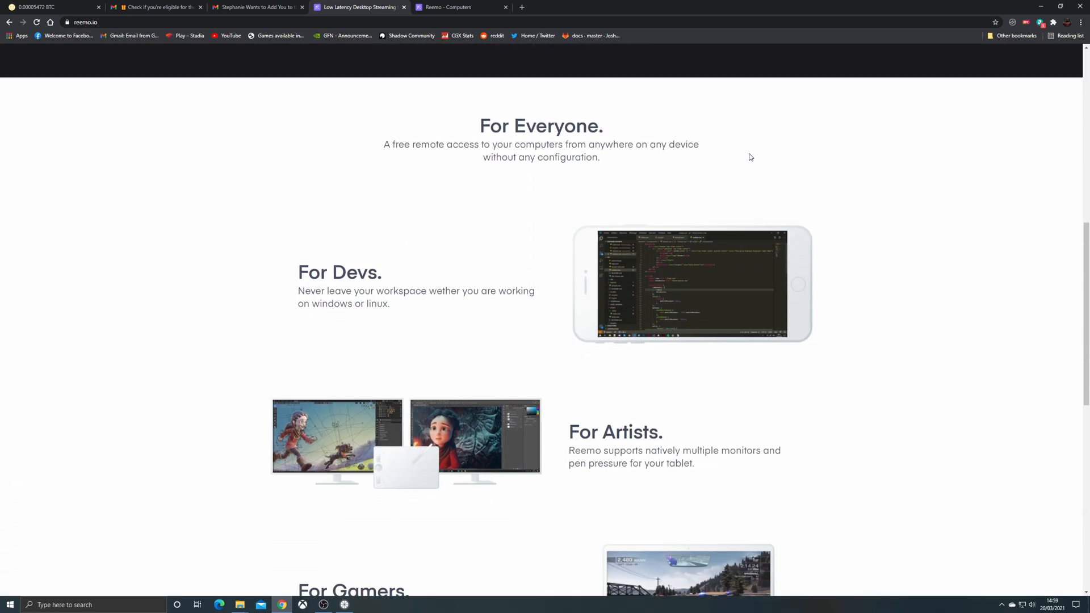
{"action": "scroll", "scroll_direction": "down", "scroll_amount": 3}
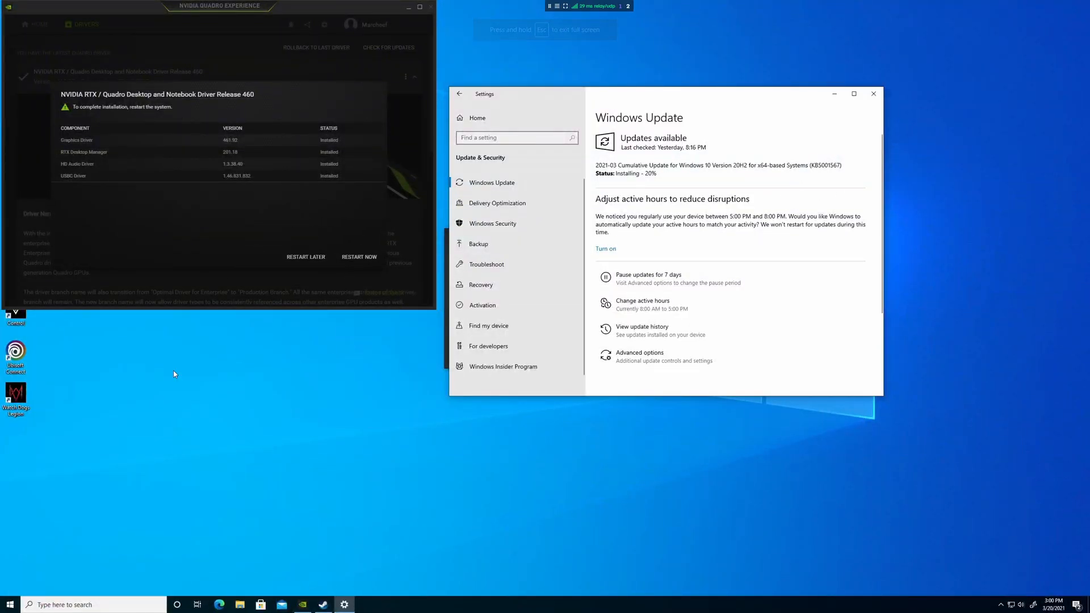
- Launch Task Manager from the taskbar, expand to full details and show the Performance view
{"action": "right_click", "coordinate": [472, 603]}
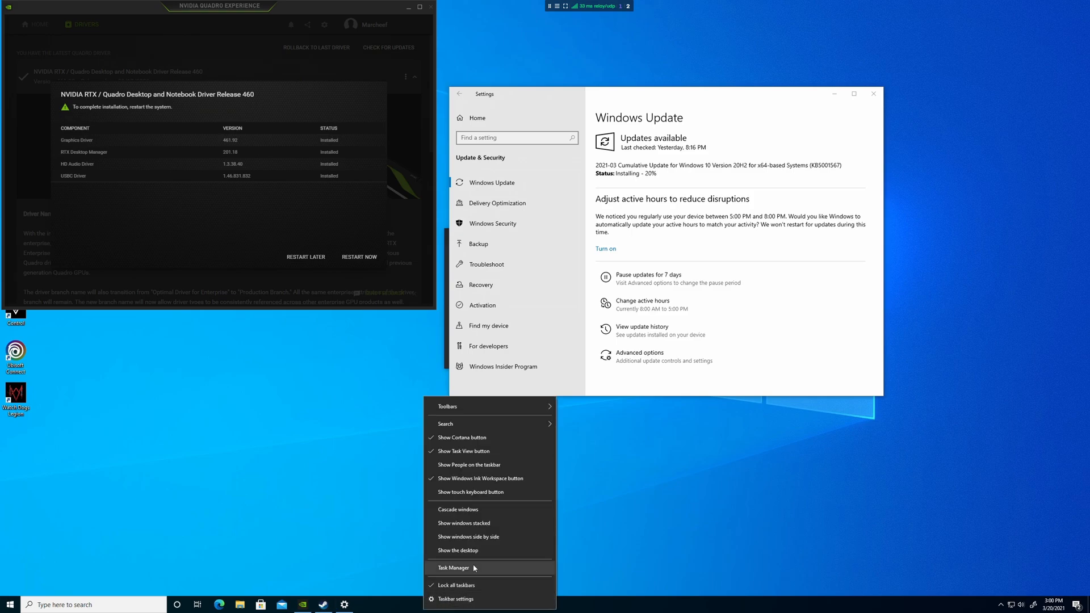
{"action": "left_click", "coordinate": [456, 568]}
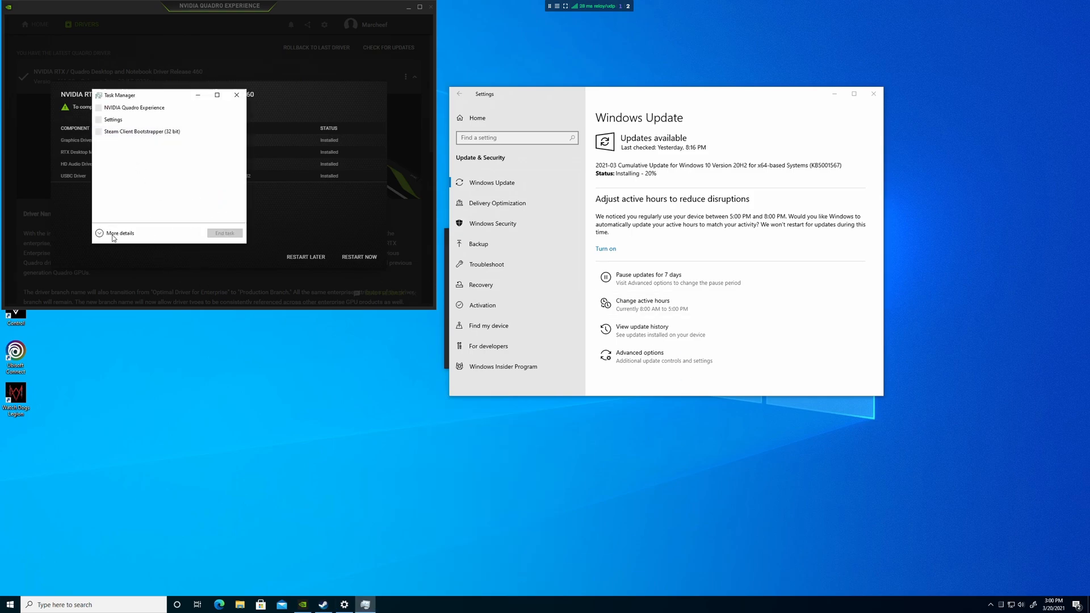
{"action": "left_click", "coordinate": [121, 233]}
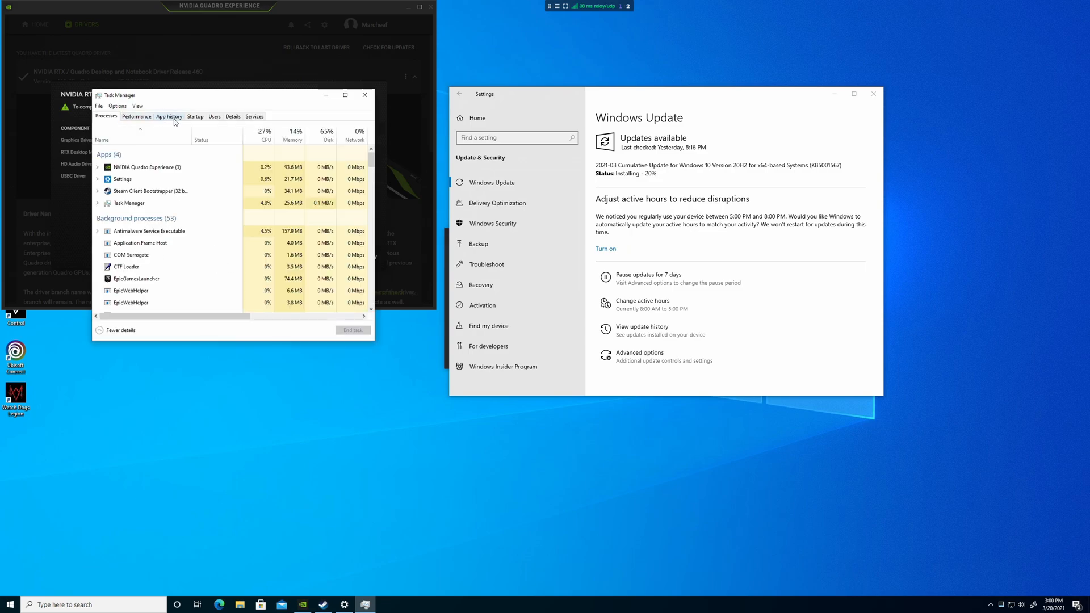
{"action": "left_click", "coordinate": [137, 116]}
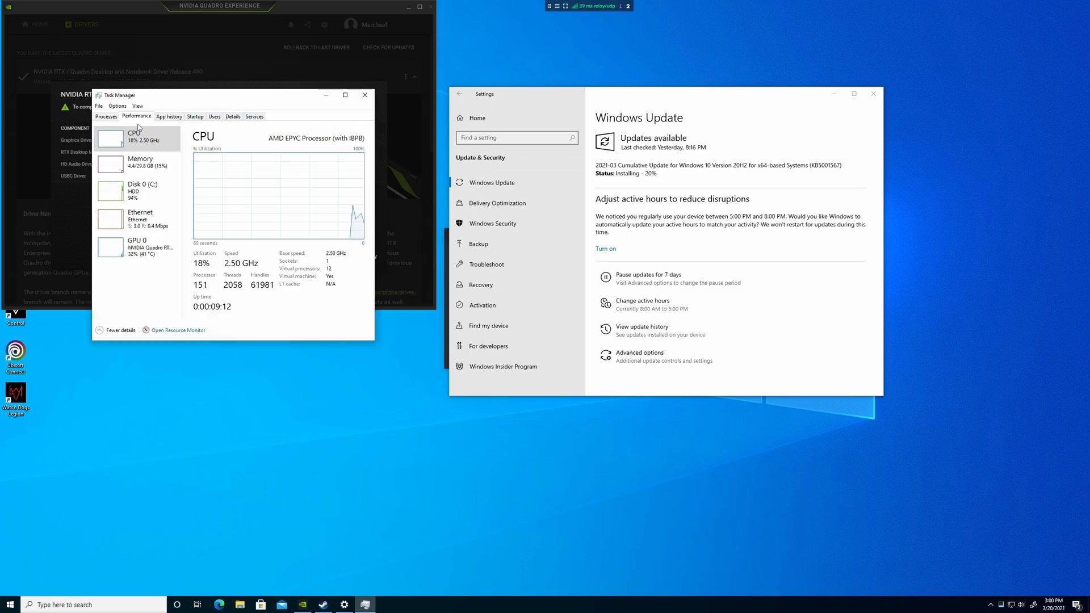
{"action": "mouse_move", "coordinate": [310, 198]}
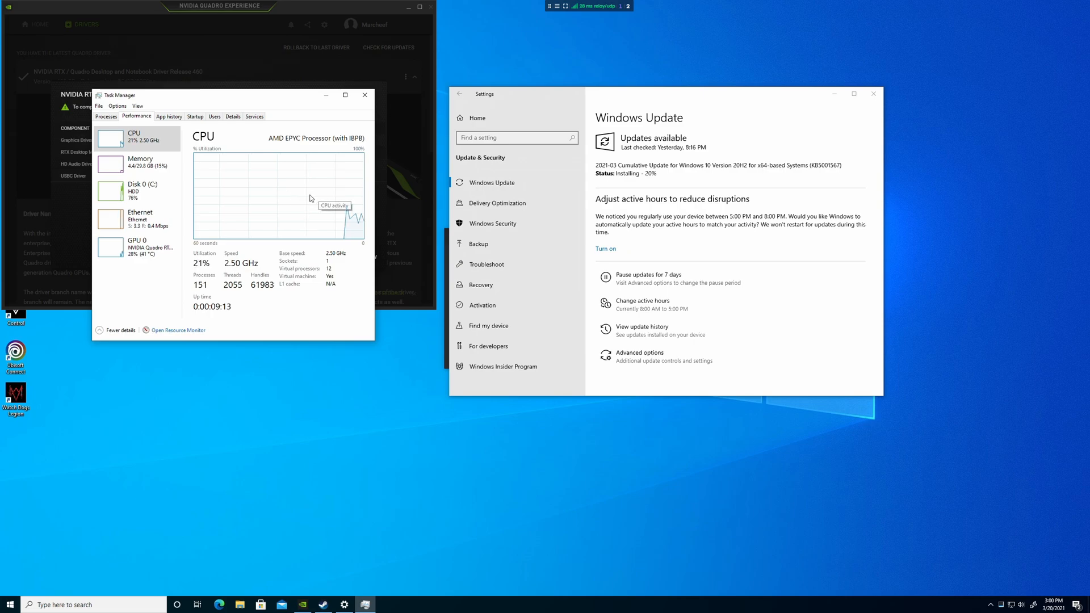
- Change the display mode of the CPU graph from its right-click menu
{"action": "right_click", "coordinate": [309, 198]}
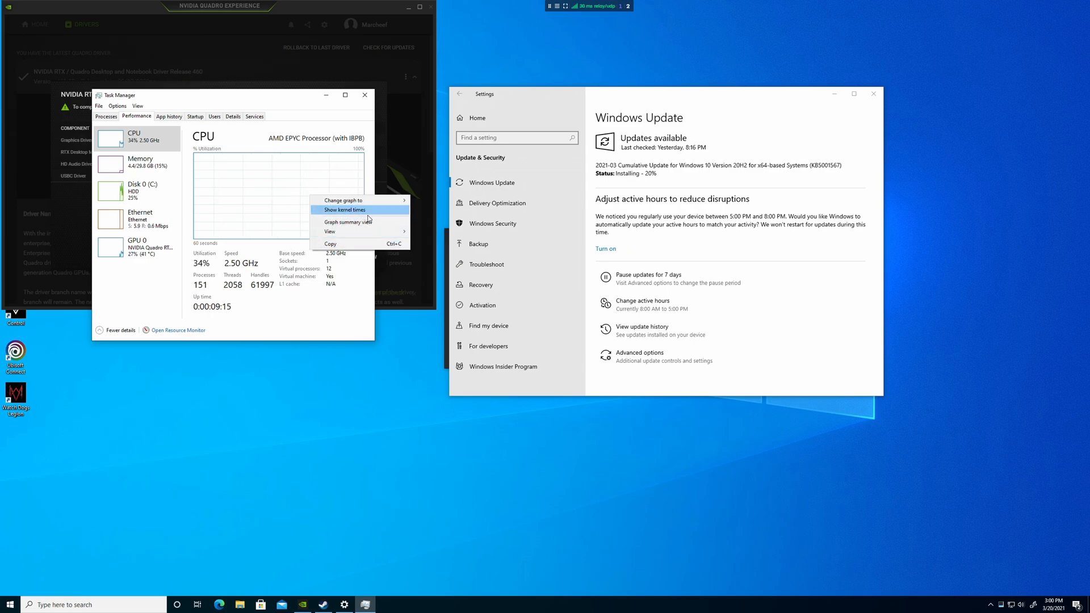
{"action": "mouse_move", "coordinate": [343, 199]}
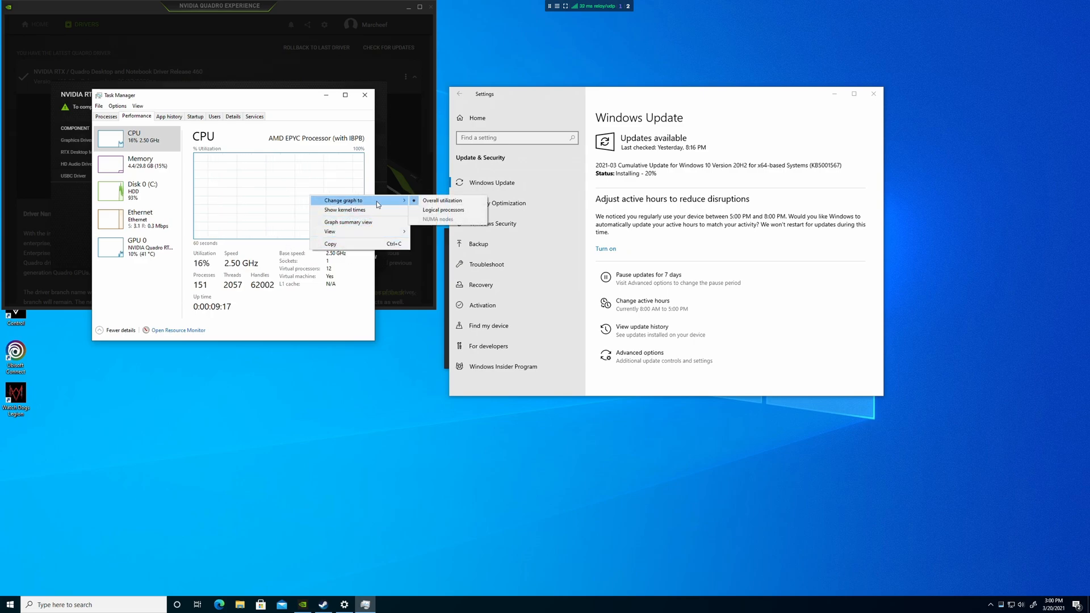
{"action": "left_click", "coordinate": [442, 210]}
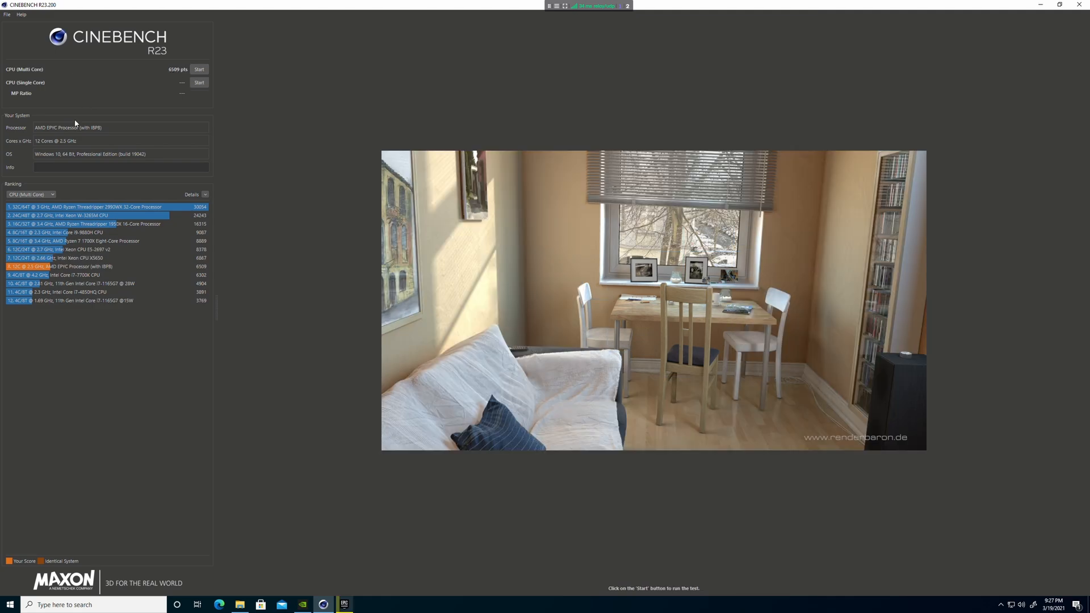
{"action": "mouse_move", "coordinate": [243, 327]}
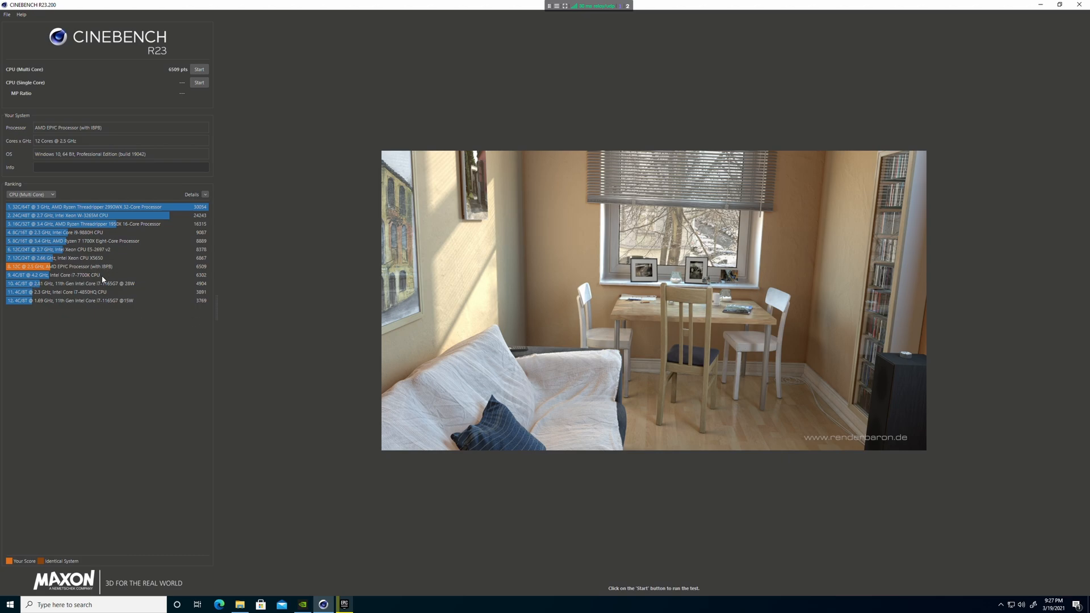
{"action": "mouse_move", "coordinate": [106, 280]}
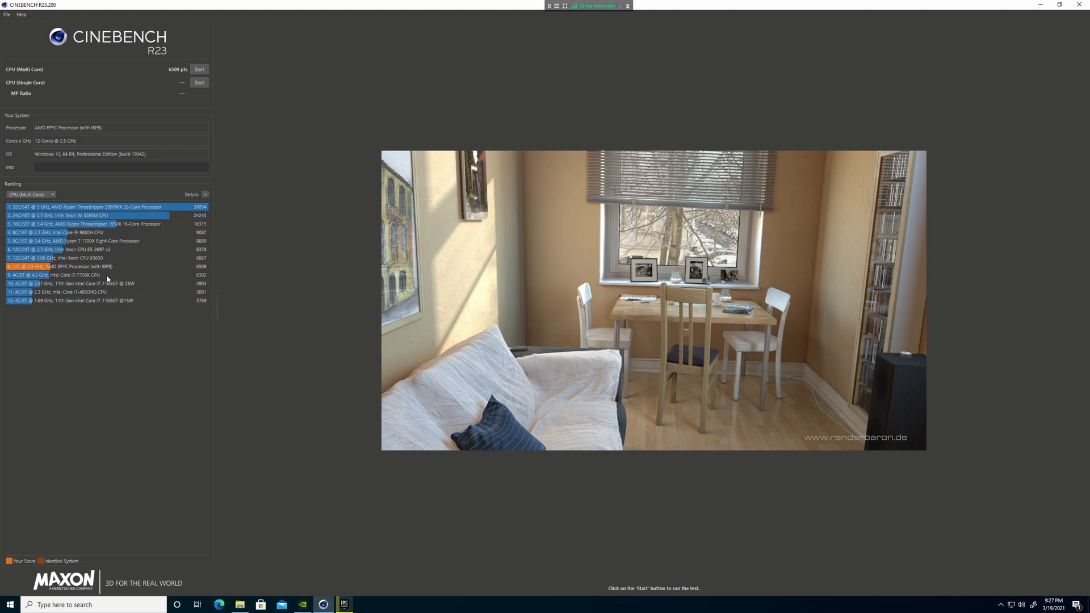
{"action": "mouse_move", "coordinate": [109, 272]}
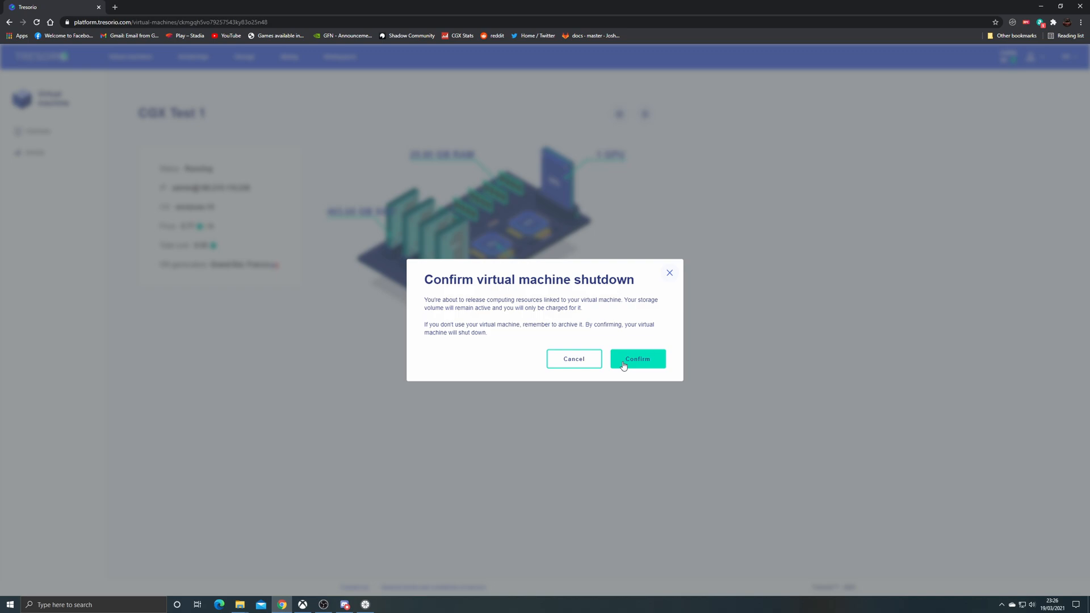
- Confirm shutting down the running virtual machine
{"action": "left_click", "coordinate": [637, 359]}
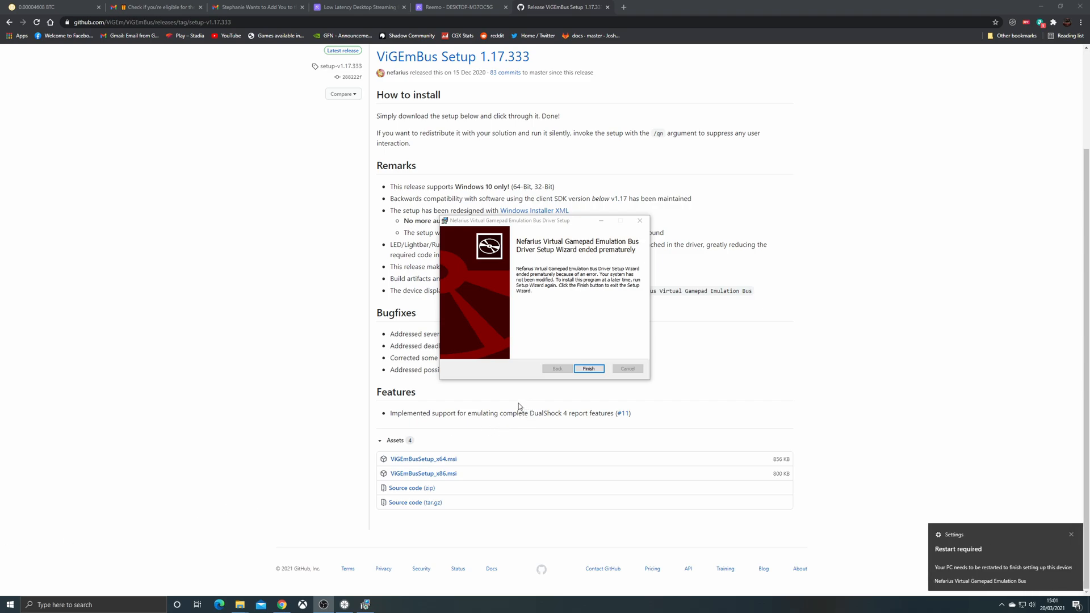
{"action": "mouse_move", "coordinate": [424, 409]}
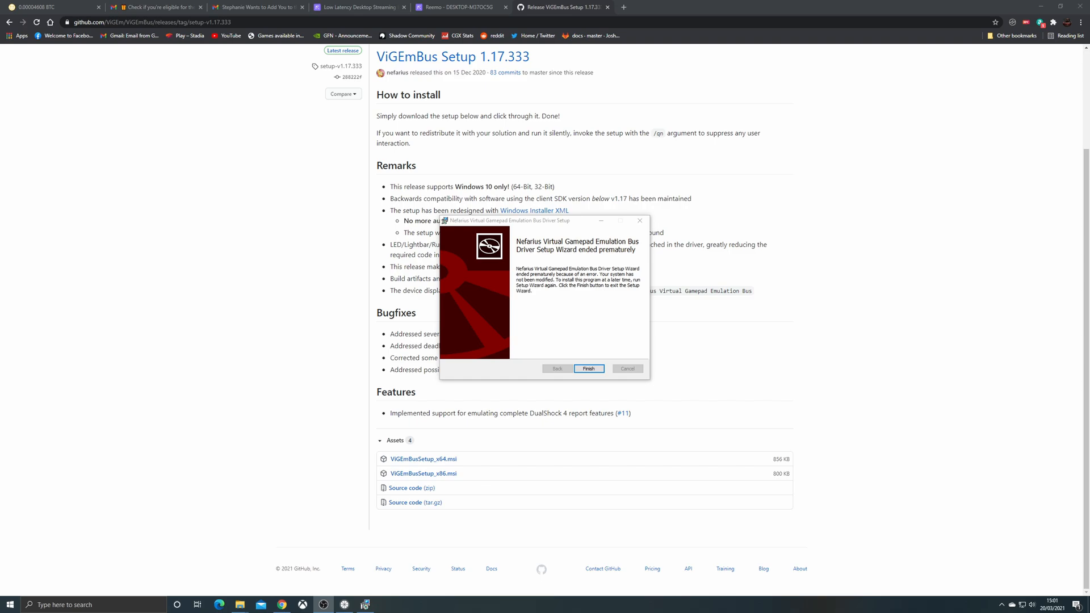
{"action": "mouse_move", "coordinate": [577, 423]}
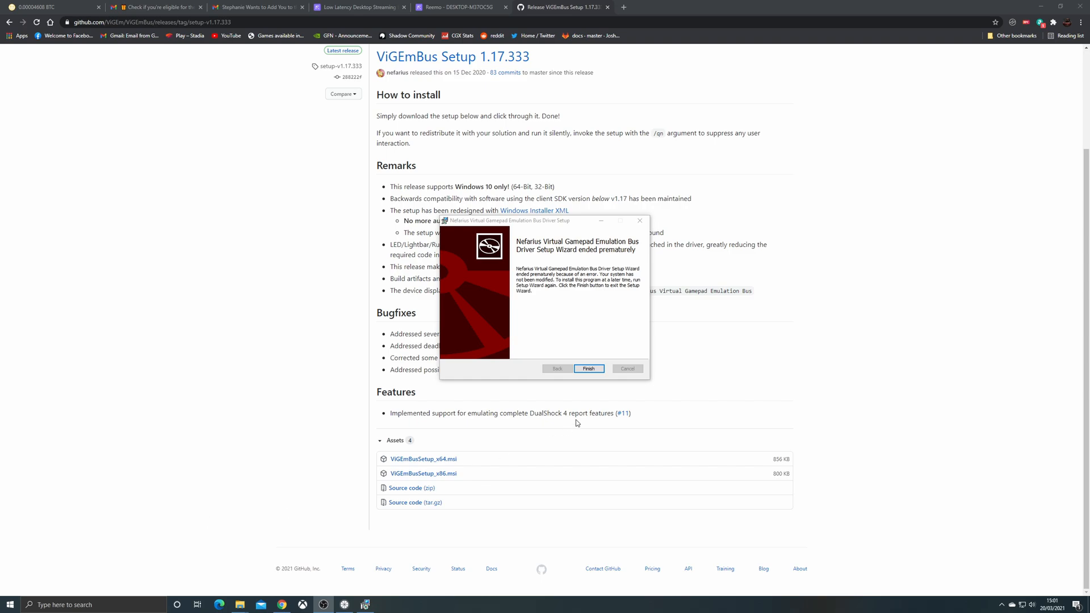
- Finish the ViGEmBus setup wizard that ended prematurely
{"action": "left_click", "coordinate": [588, 369]}
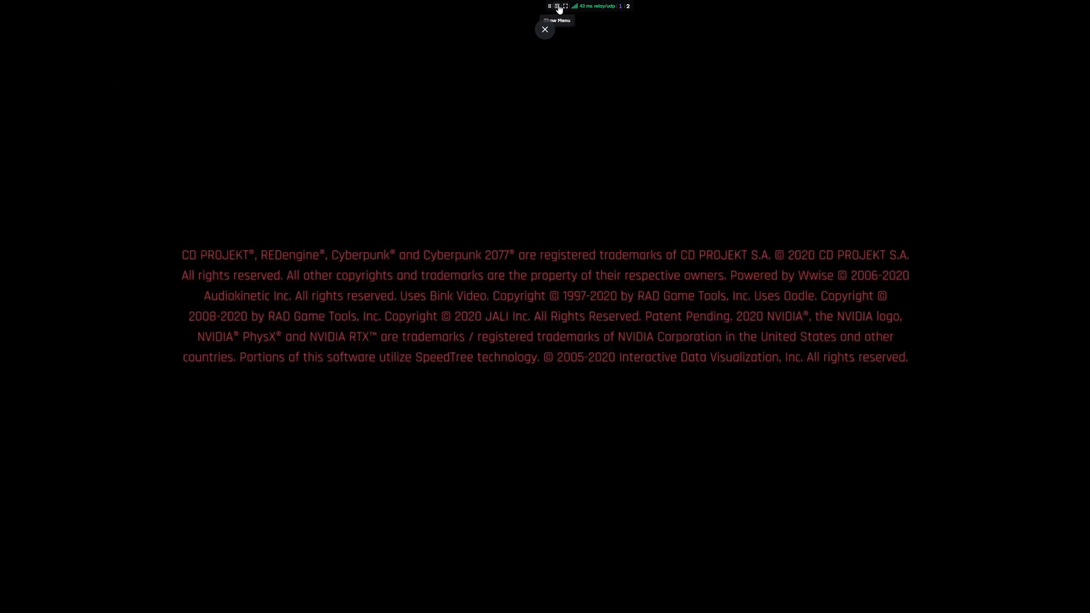
- Enable the privacy screen from the Reemo streaming session menu
{"action": "left_click", "coordinate": [556, 6]}
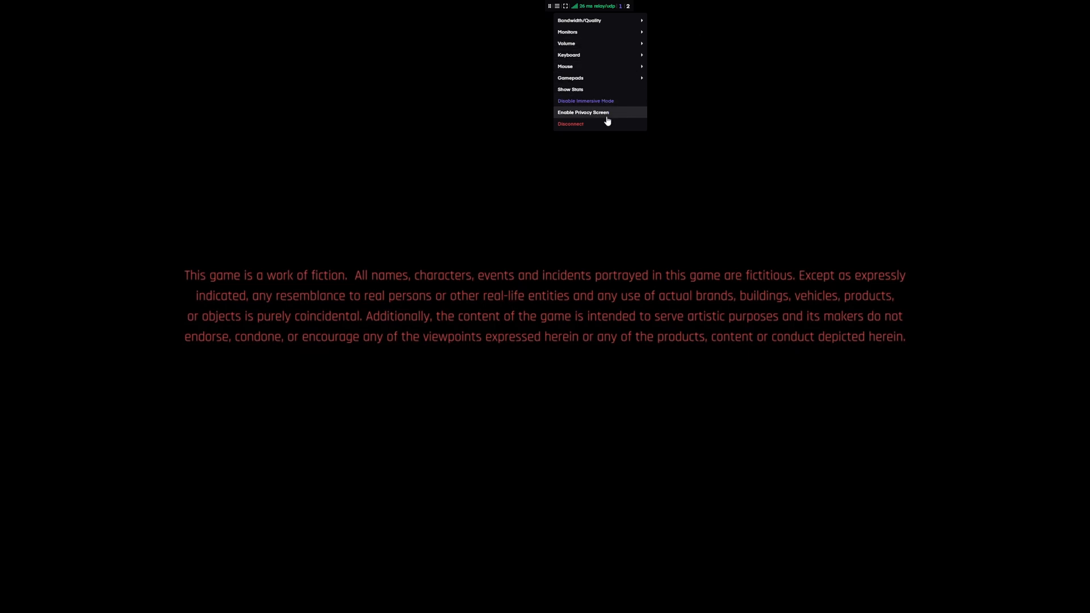
{"action": "left_click", "coordinate": [582, 112]}
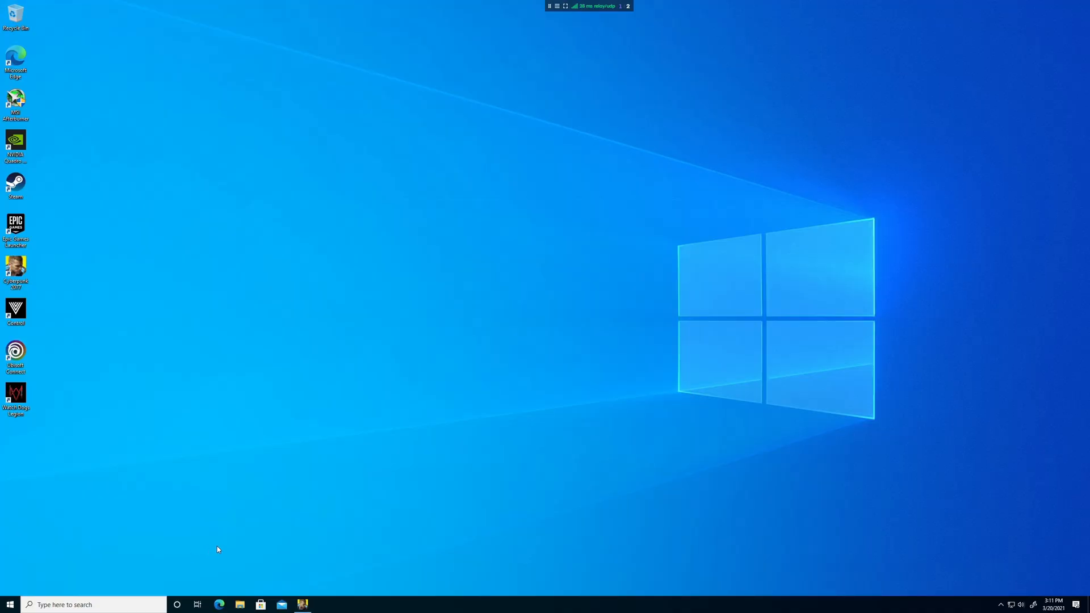
- Focus the remote VM's Windows desktop
{"action": "left_click", "coordinate": [10, 604]}
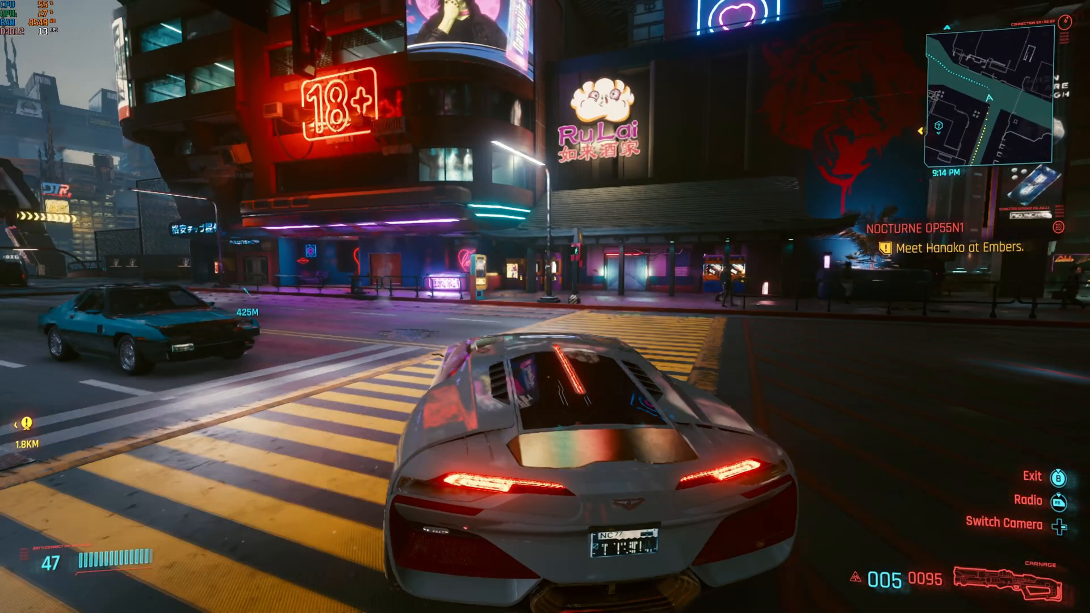
- Drive the car forward, then shoot the enemy seen through the weapon scope
{"action": "key", "text": "w"}
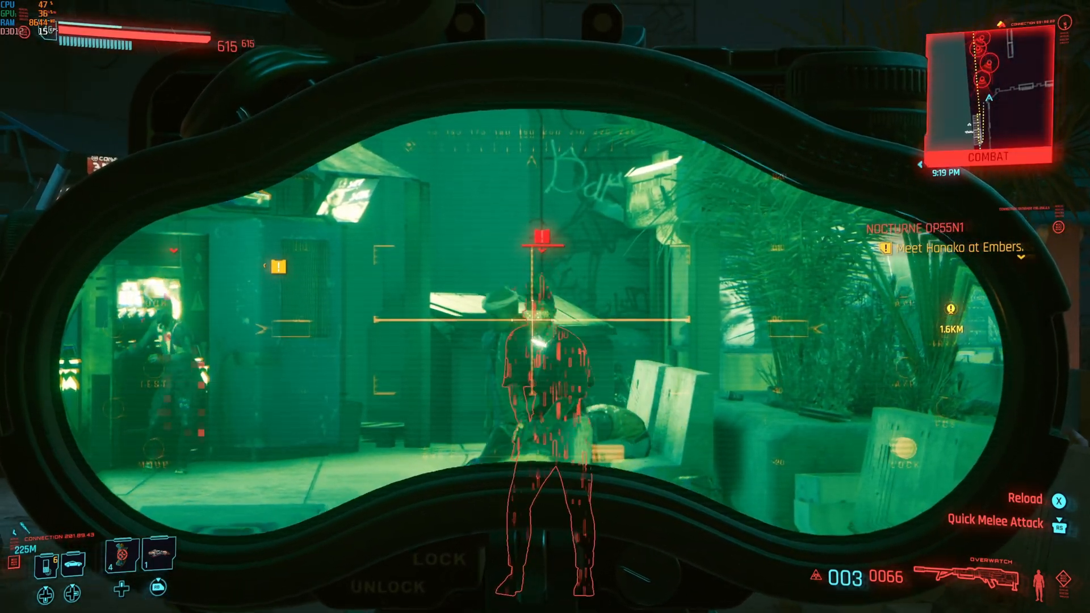
{"action": "left_click", "coordinate": [545, 306]}
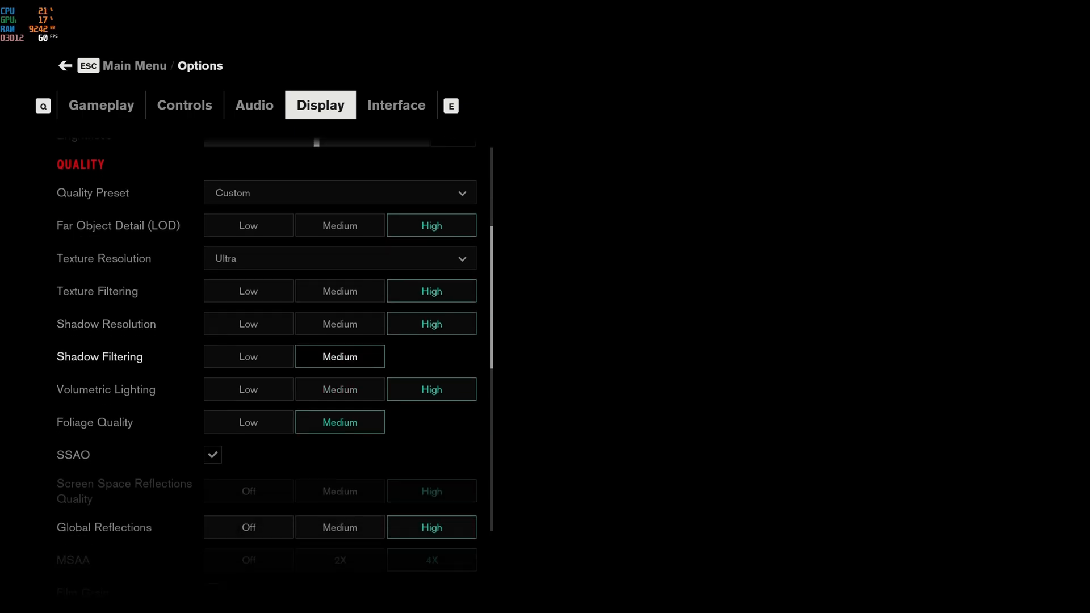
- Scroll down the Display options from Quality to the Ray Tracing settings
{"action": "scroll", "scroll_direction": "down", "scroll_amount": 3}
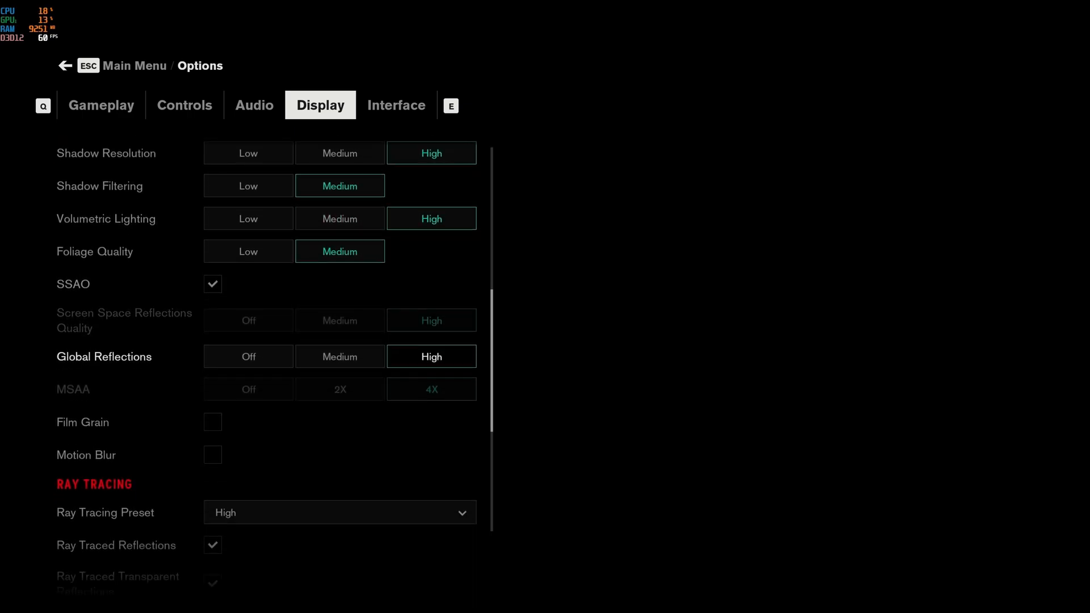
{"action": "scroll", "scroll_direction": "down", "scroll_amount": 3}
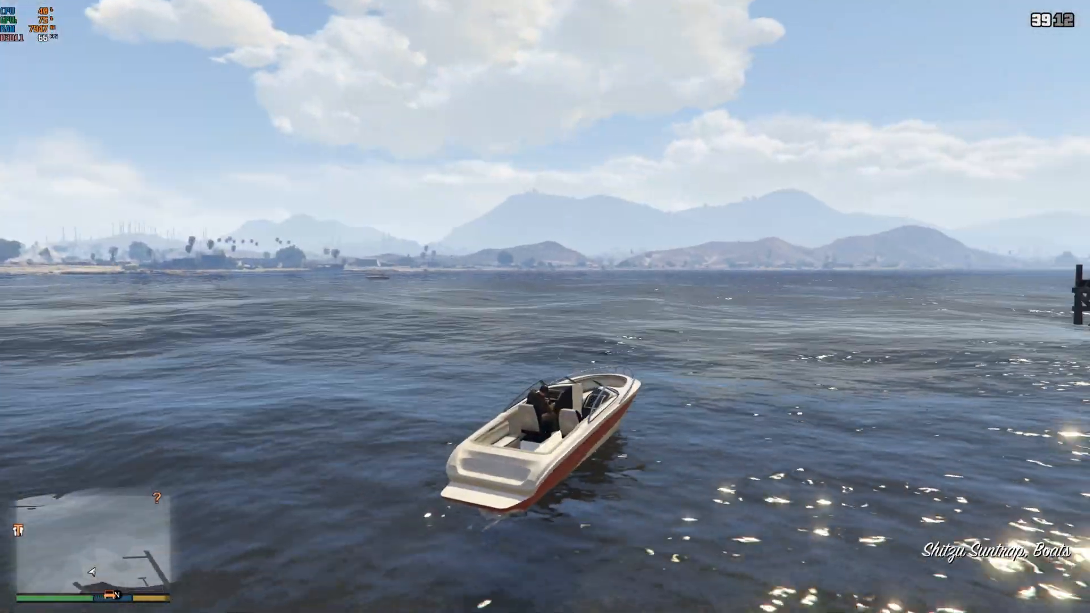
- Steer the speedboat forward across the bay
{"action": "key", "text": "w"}
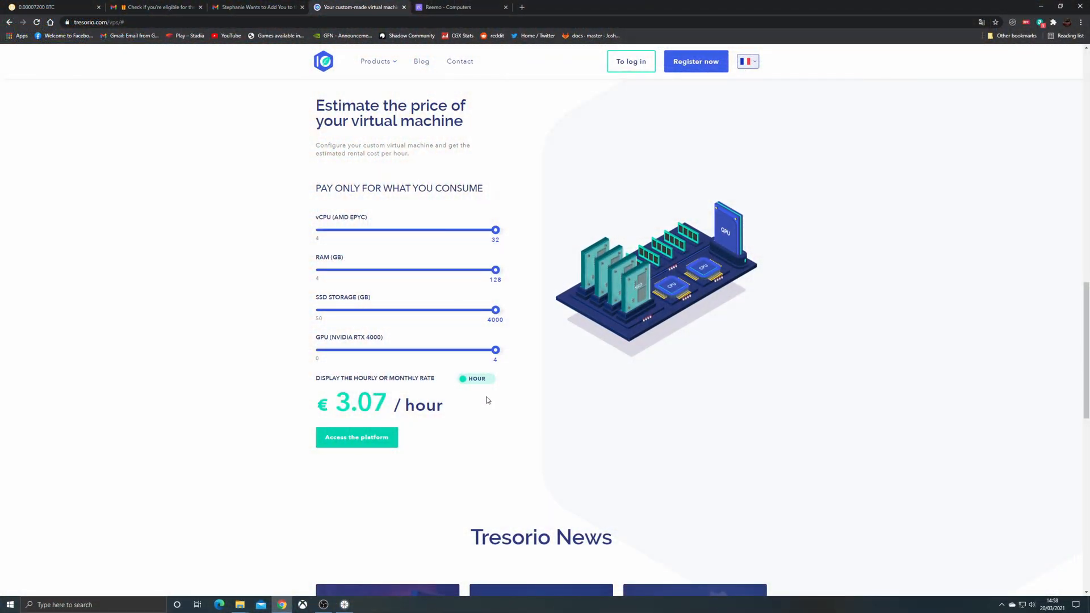
- Lower the estimator's vCPU count to 12 and RAM to 32 GB
{"action": "left_click_drag", "start_coordinate": [497, 231], "coordinate": [470, 231]}
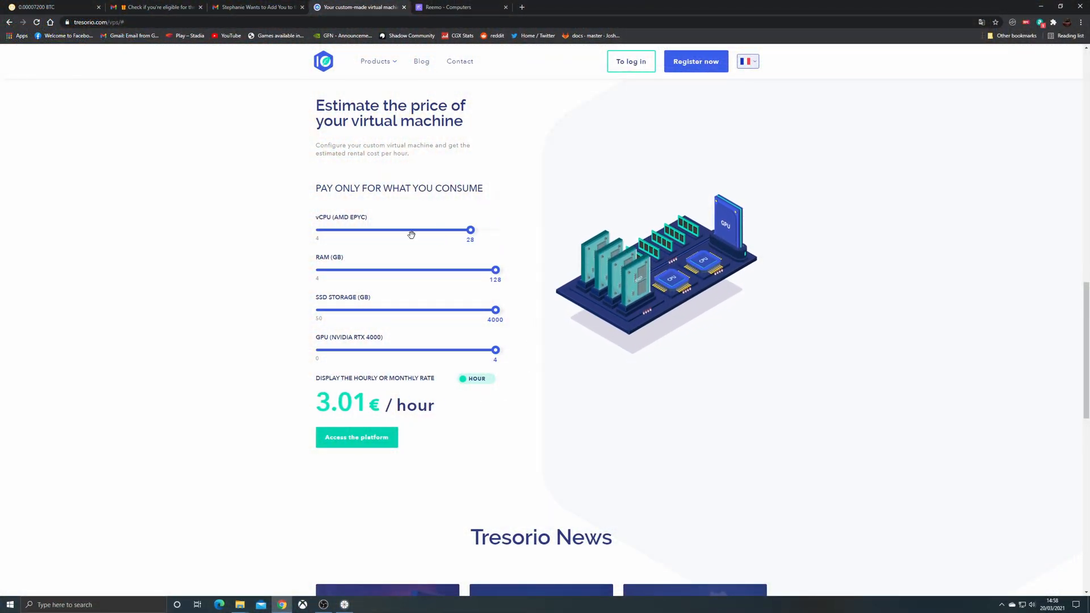
{"action": "left_click_drag", "start_coordinate": [470, 231], "coordinate": [370, 231]}
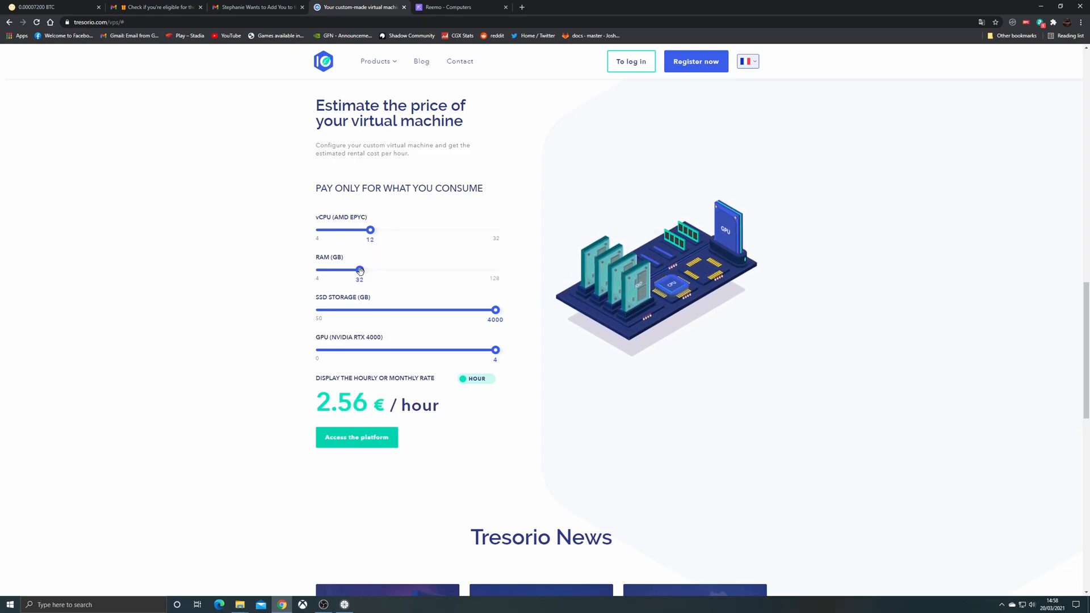
{"action": "left_click_drag", "start_coordinate": [495, 309], "coordinate": [356, 308]}
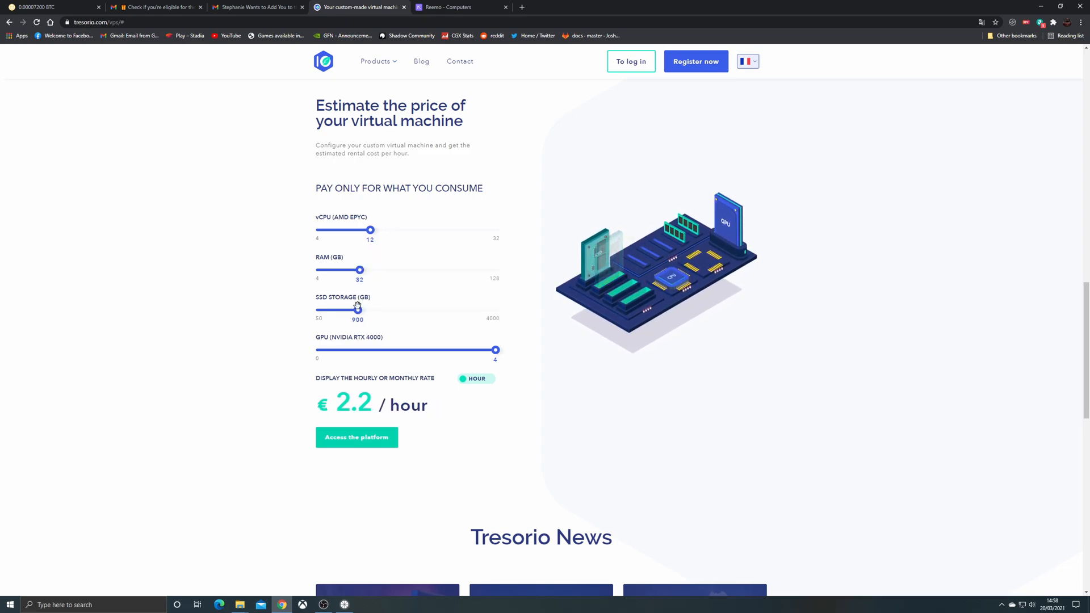
- Settle SSD storage at 500 GB and the GPU count at 1, reaching €0.77 per hour
{"action": "left_click_drag", "start_coordinate": [358, 309], "coordinate": [339, 309]}
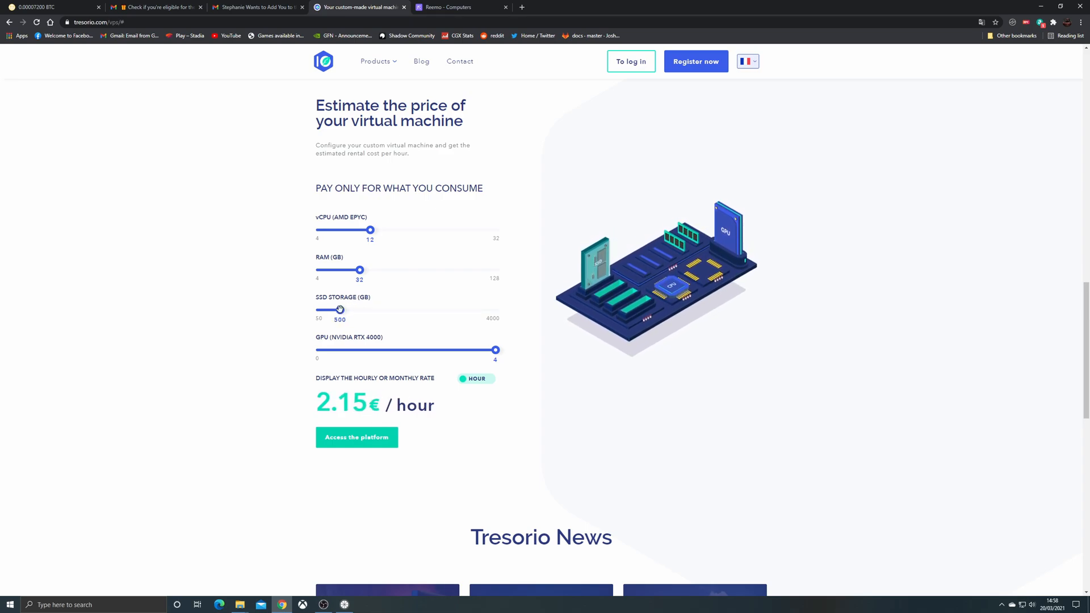
{"action": "left_click_drag", "start_coordinate": [329, 309], "coordinate": [340, 309]}
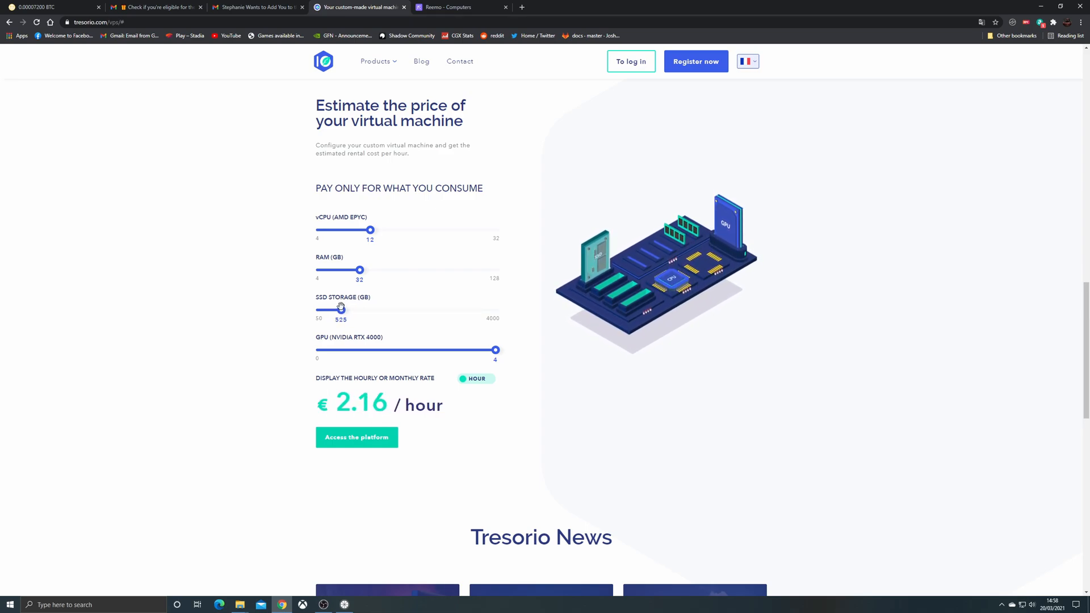
{"action": "left_click_drag", "start_coordinate": [496, 349], "coordinate": [407, 349]}
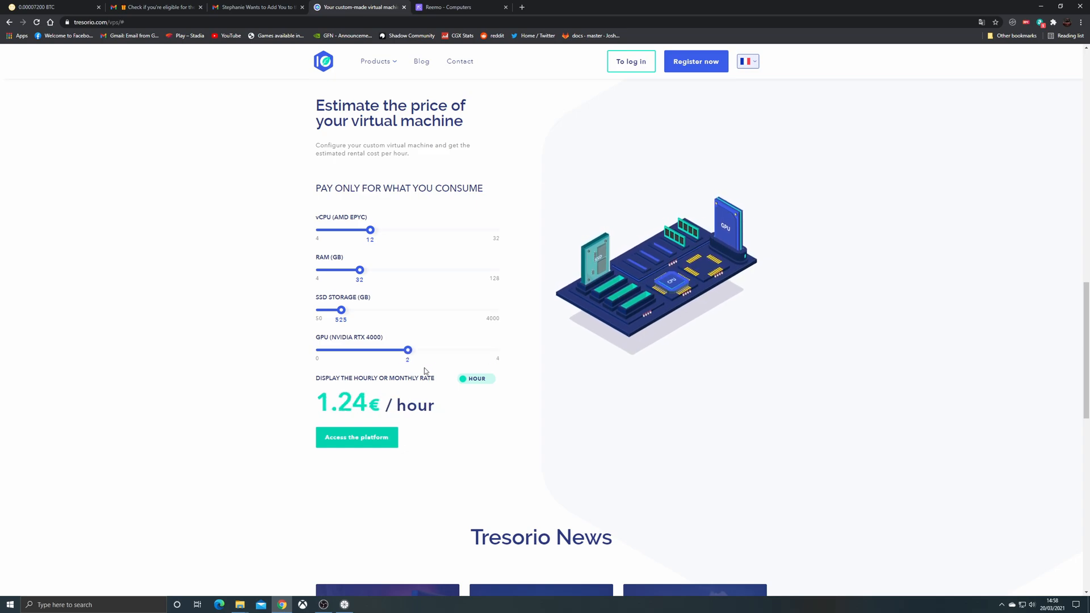
{"action": "left_click_drag", "start_coordinate": [408, 350], "coordinate": [364, 350]}
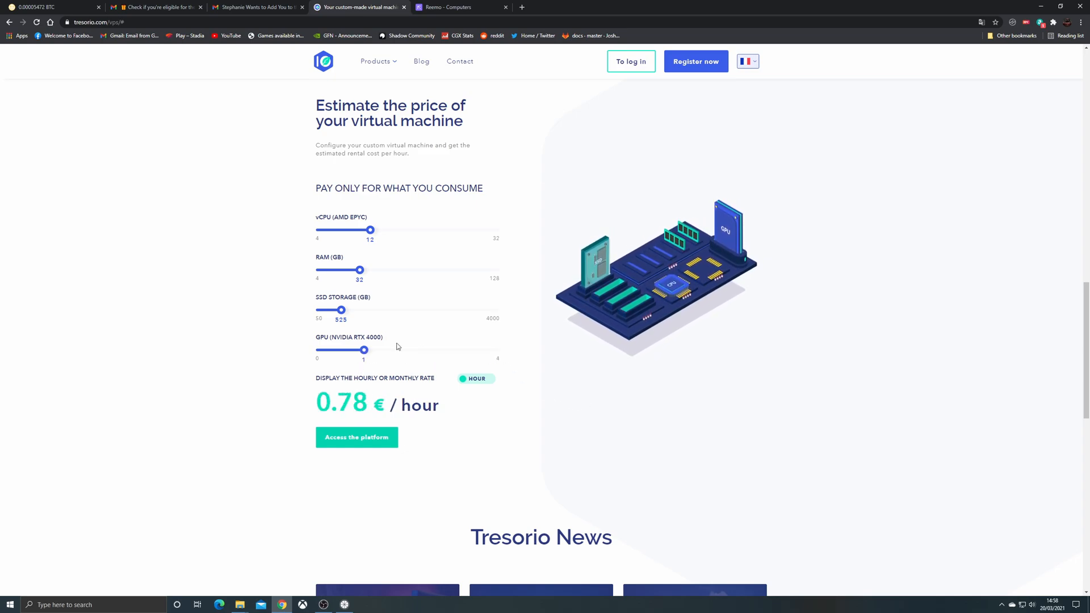
{"action": "left_click_drag", "start_coordinate": [342, 308], "coordinate": [338, 309]}
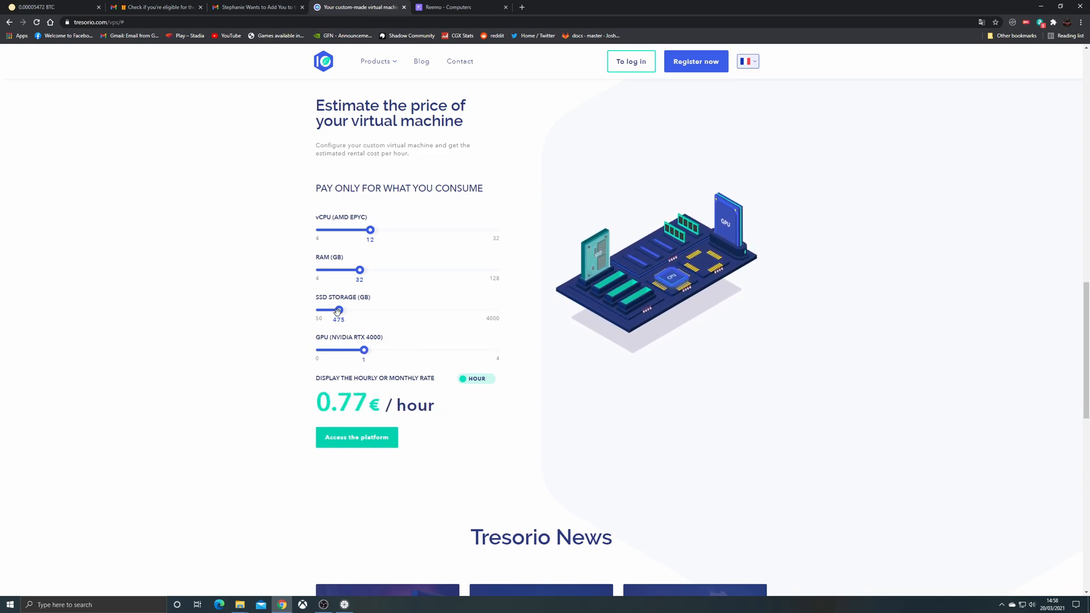
{"action": "left_click_drag", "start_coordinate": [337, 310], "coordinate": [341, 310]}
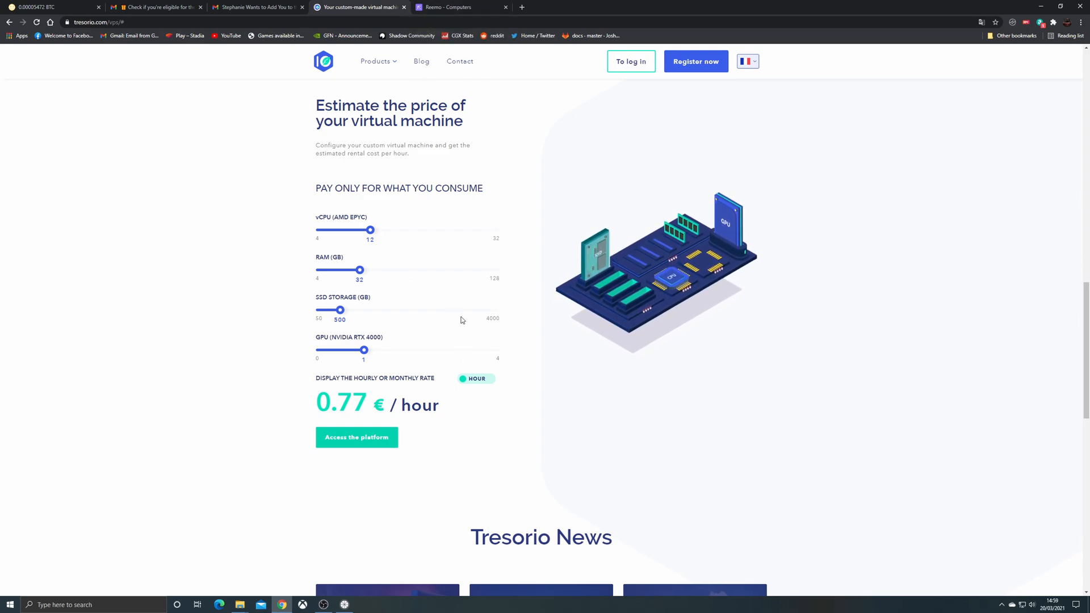
{"action": "left_click", "coordinate": [458, 7]}
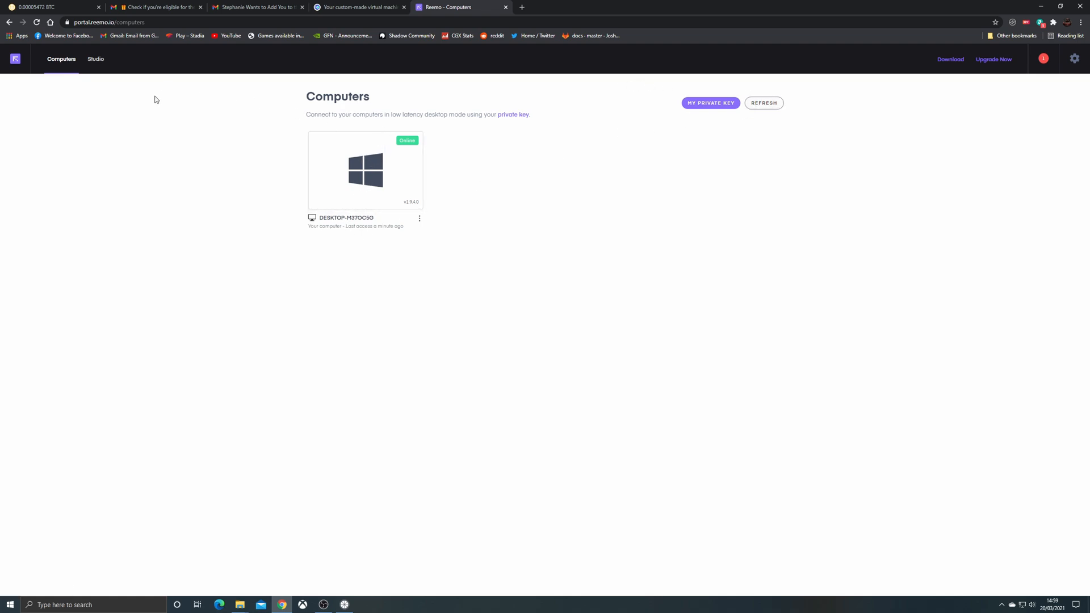
{"action": "mouse_move", "coordinate": [94, 32]}
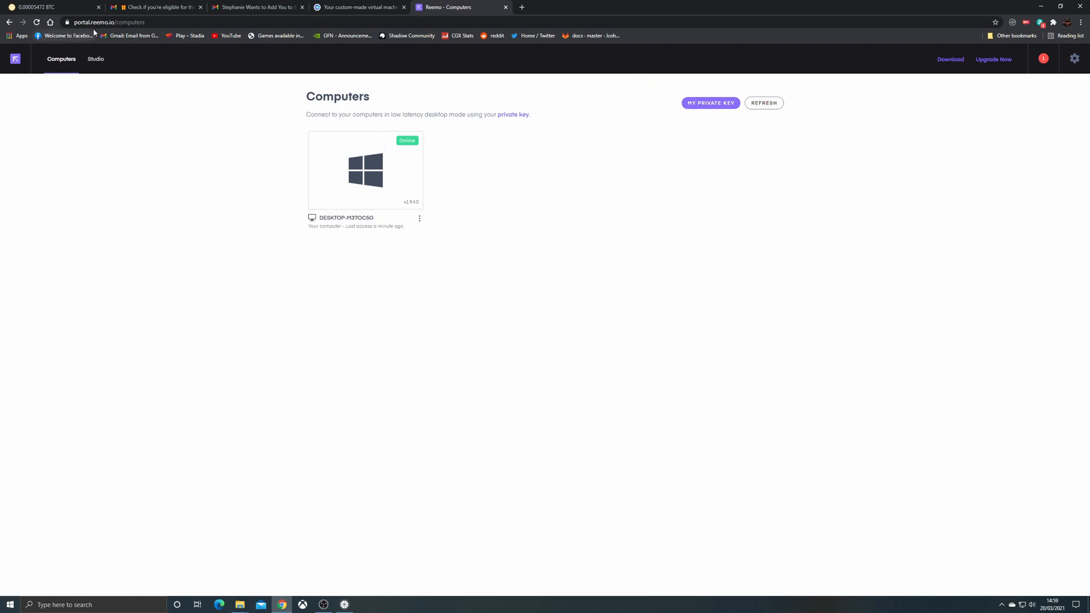